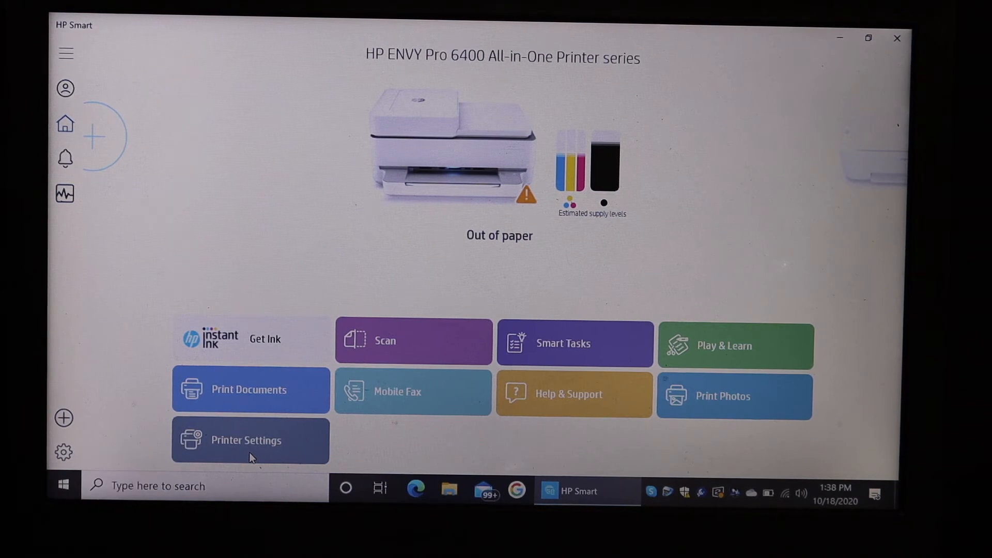
Open the Printer Settings page for the HP ENVY Pro 6400.
left_click(250, 439)
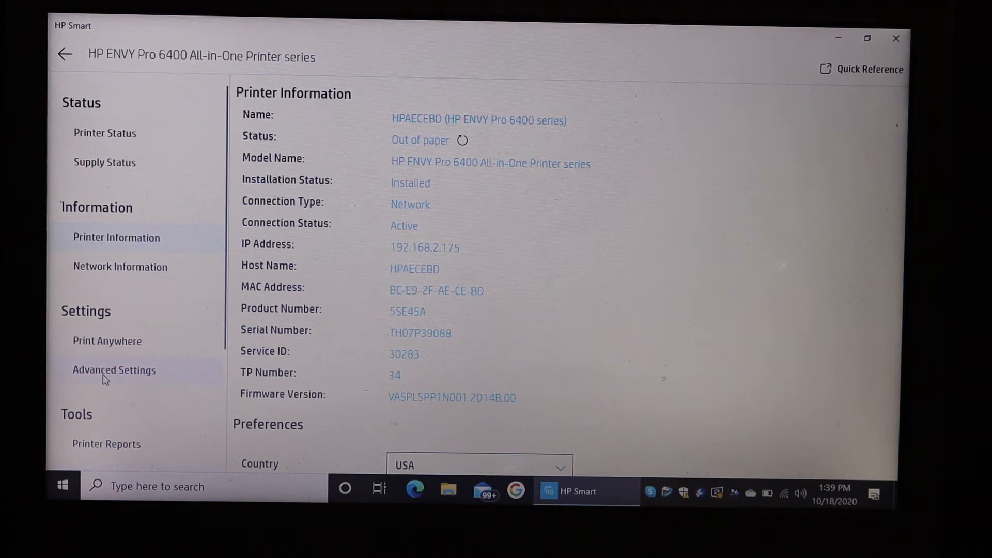
Open Advanced Settings and expand Restore Defaults in the sidebar.
left_click(114, 370)
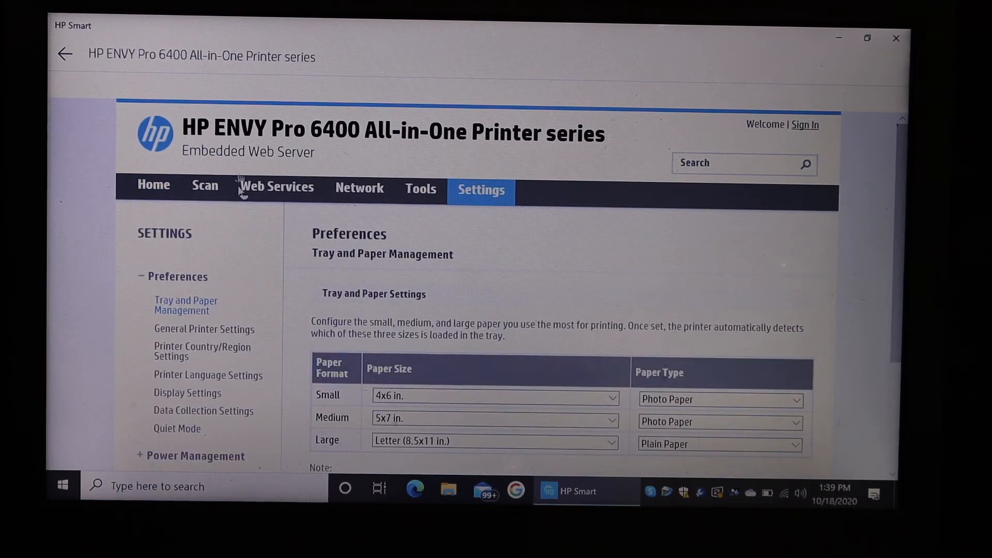
scroll("down", 3)
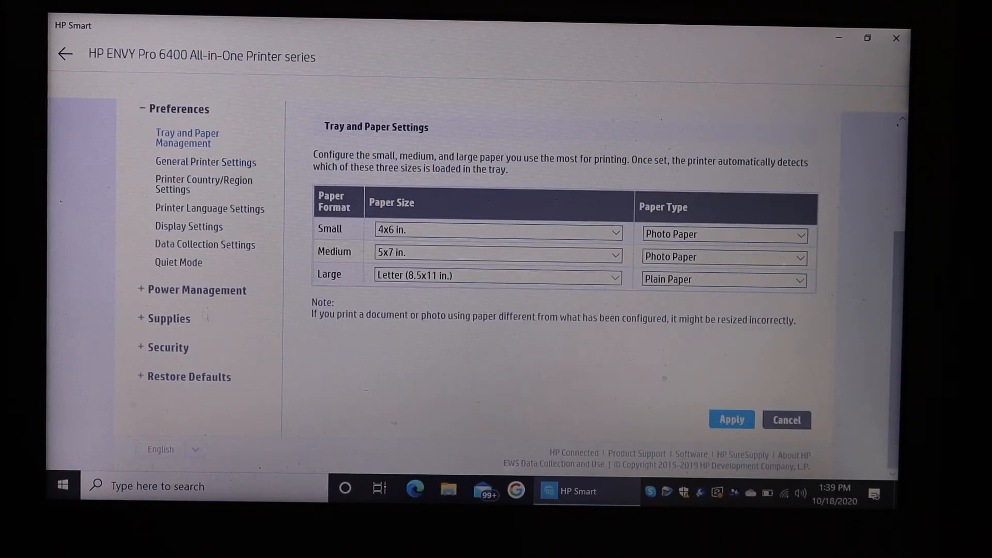
mouse_move(181, 383)
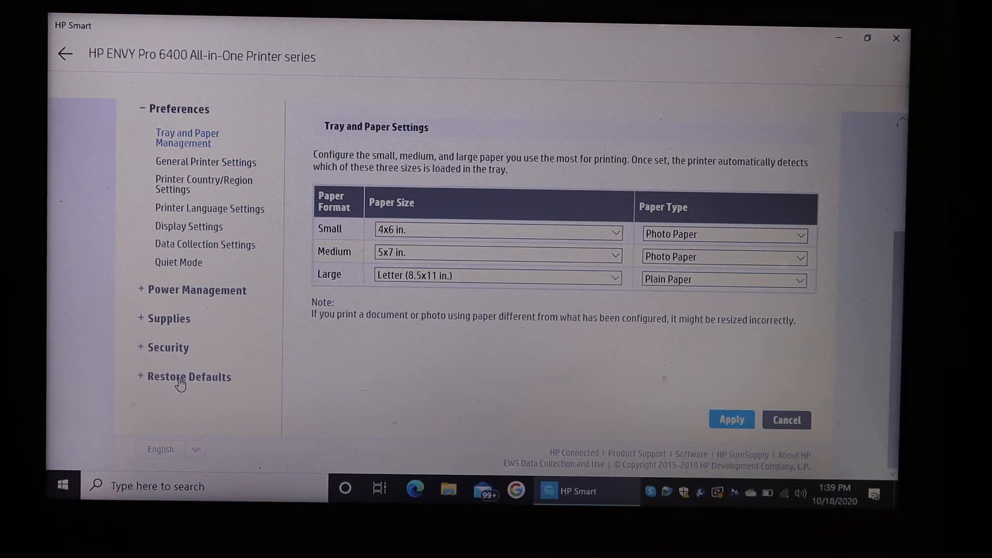
left_click(188, 376)
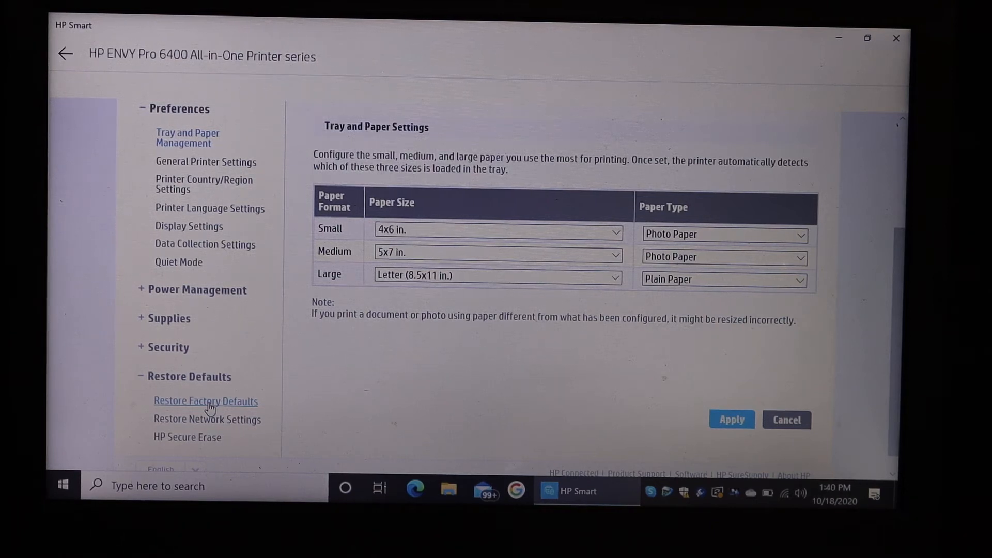
Show the Restore Factory Defaults page and scroll to its irreversible-action warning.
left_click(206, 400)
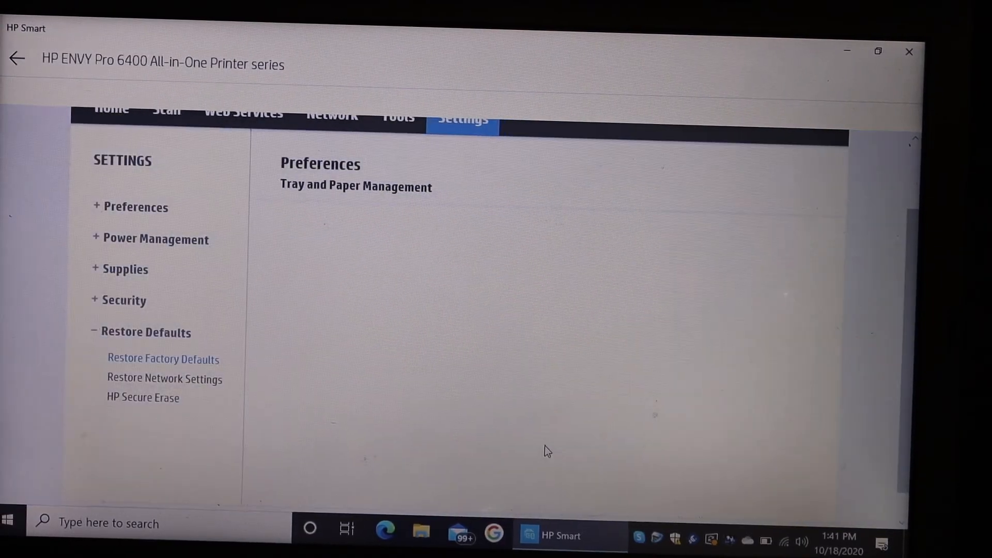
left_click(164, 359)
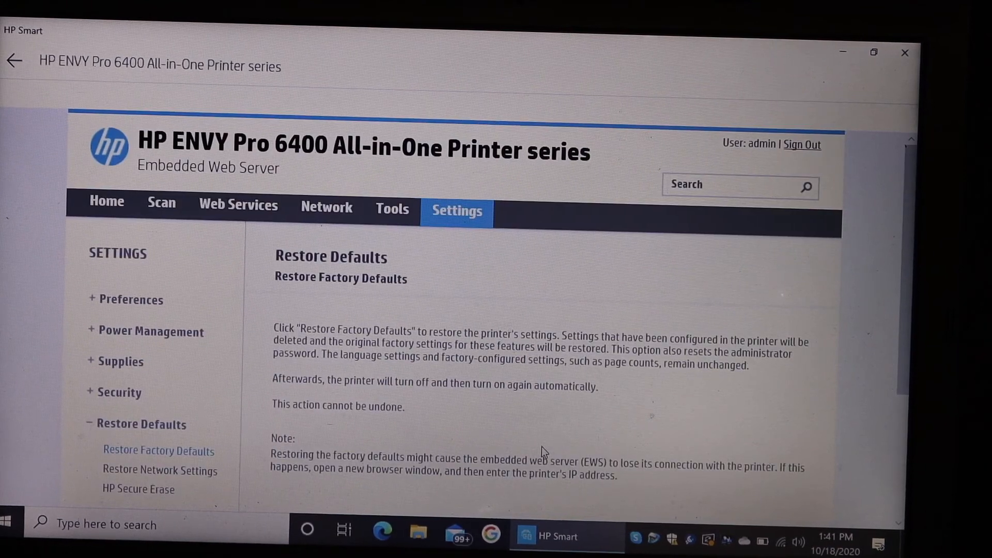
scroll("down", 3)
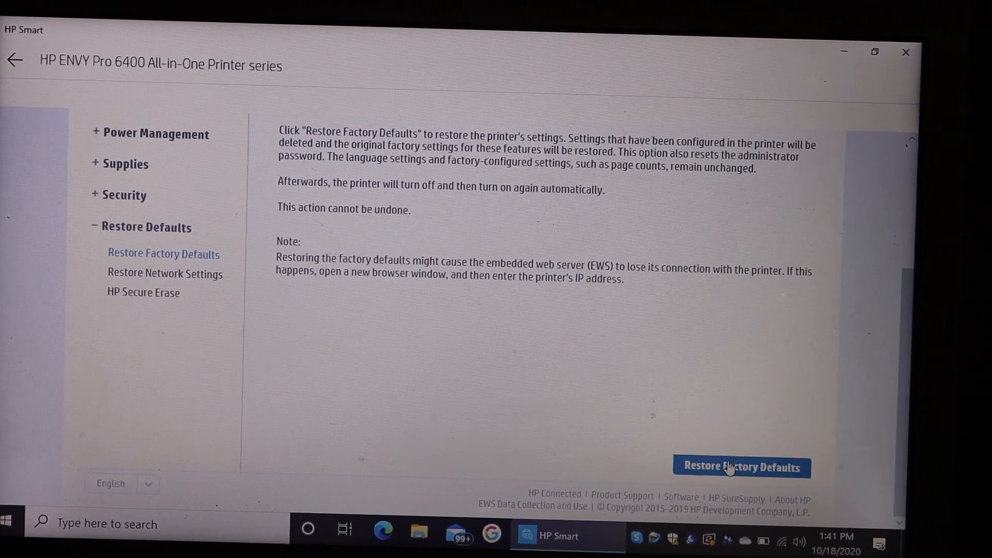
Start Restore Factory Defaults and confirm Yes in the Caution dialog.
left_click(741, 467)
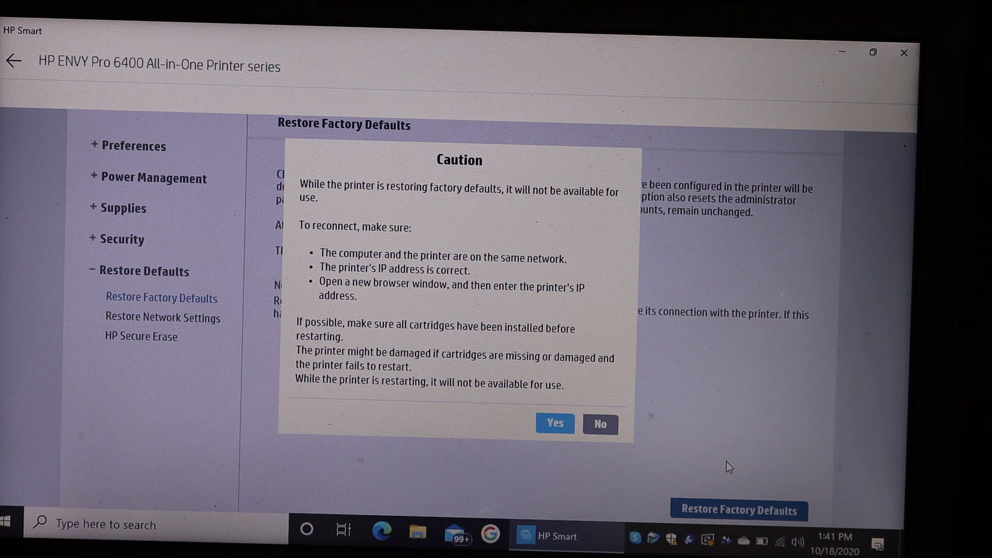
left_click(554, 423)
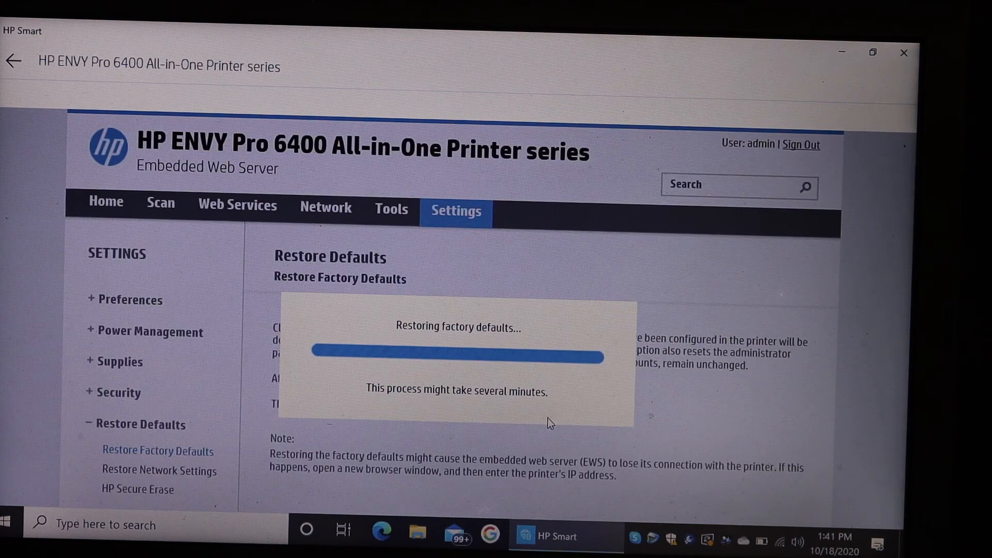